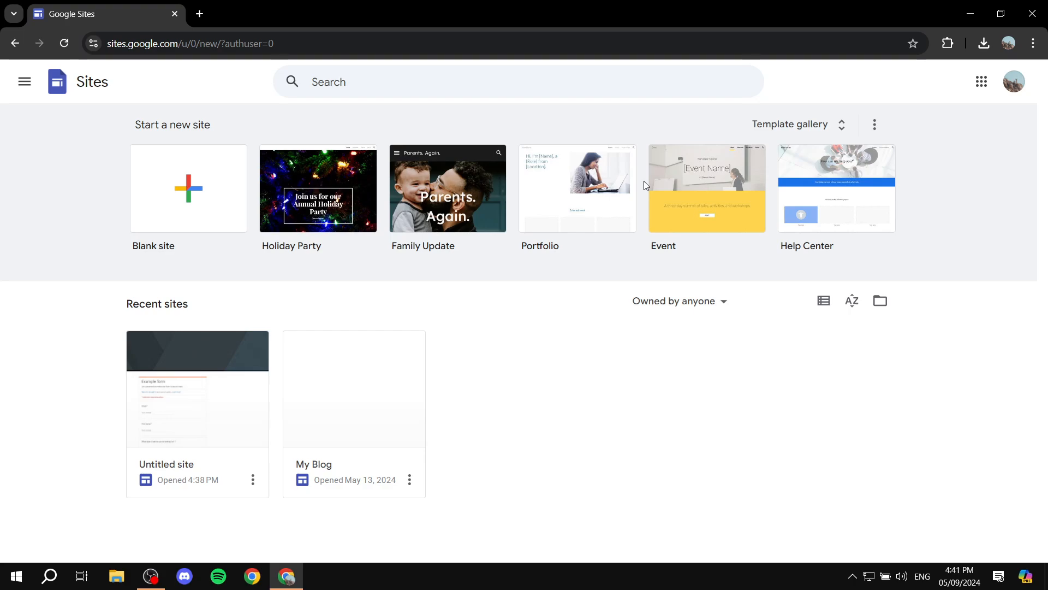
{"action": "mouse_move", "coordinate": [575, 391]}
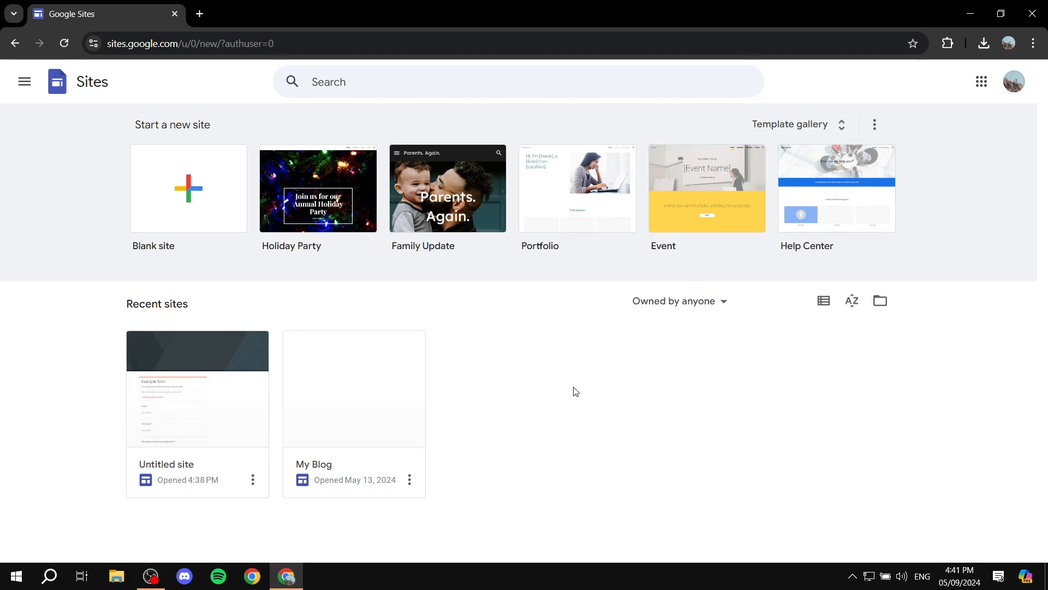
{"action": "mouse_move", "coordinate": [373, 98]}
{"action": "type", "text": "CA"}
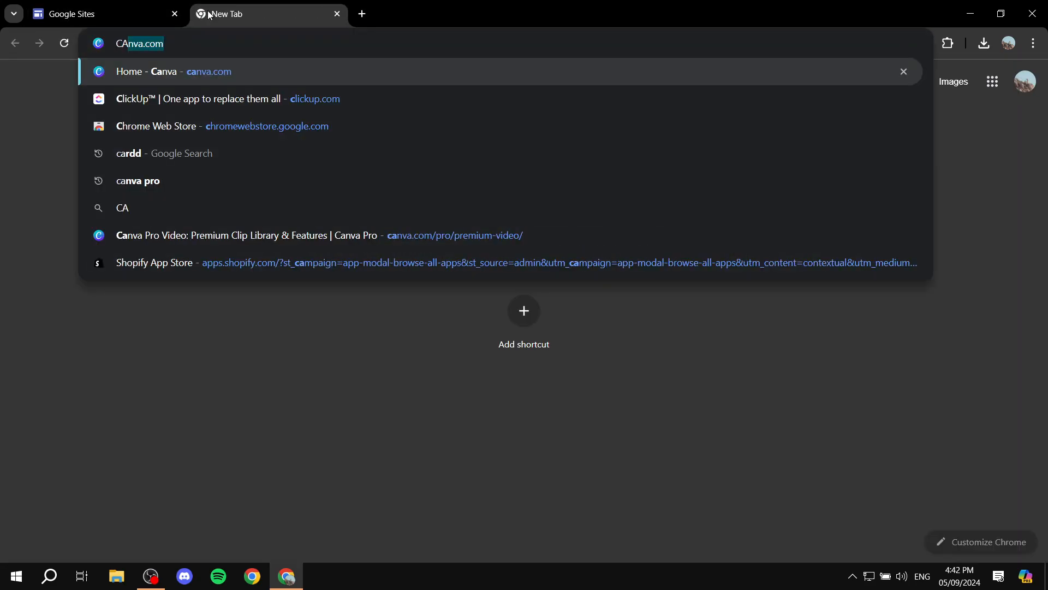
Search Canva for 'gif' to list animated templates.
{"action": "type", "text": "N"}
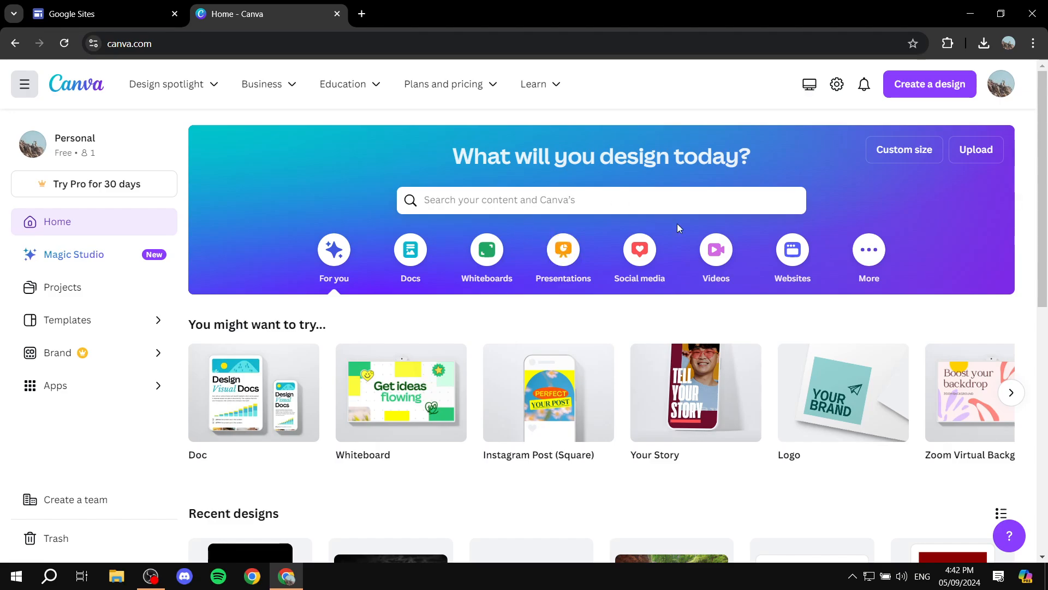
{"action": "mouse_move", "coordinate": [427, 221]}
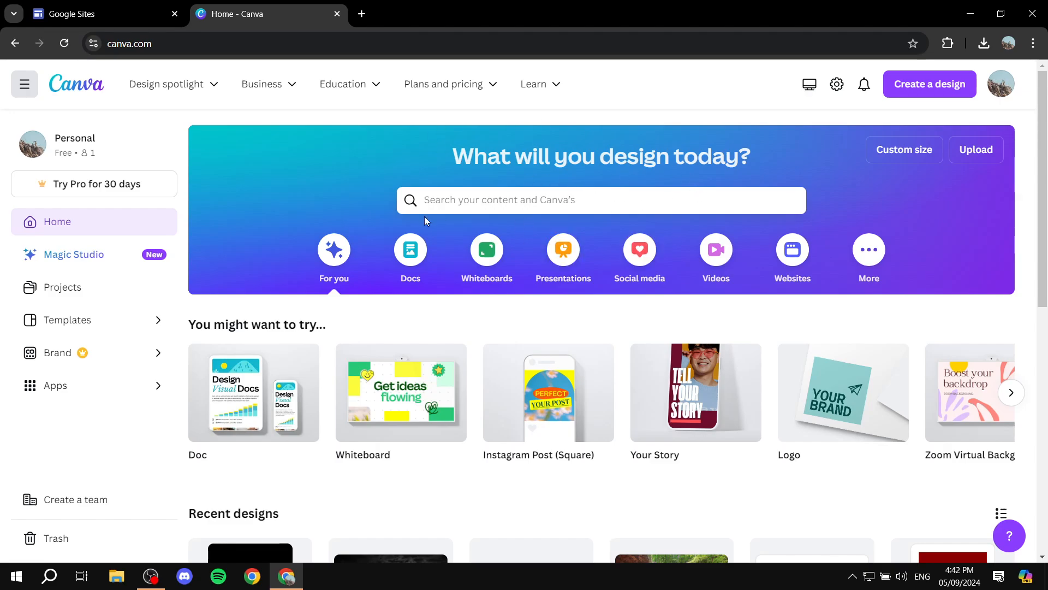
{"action": "mouse_move", "coordinate": [837, 84]}
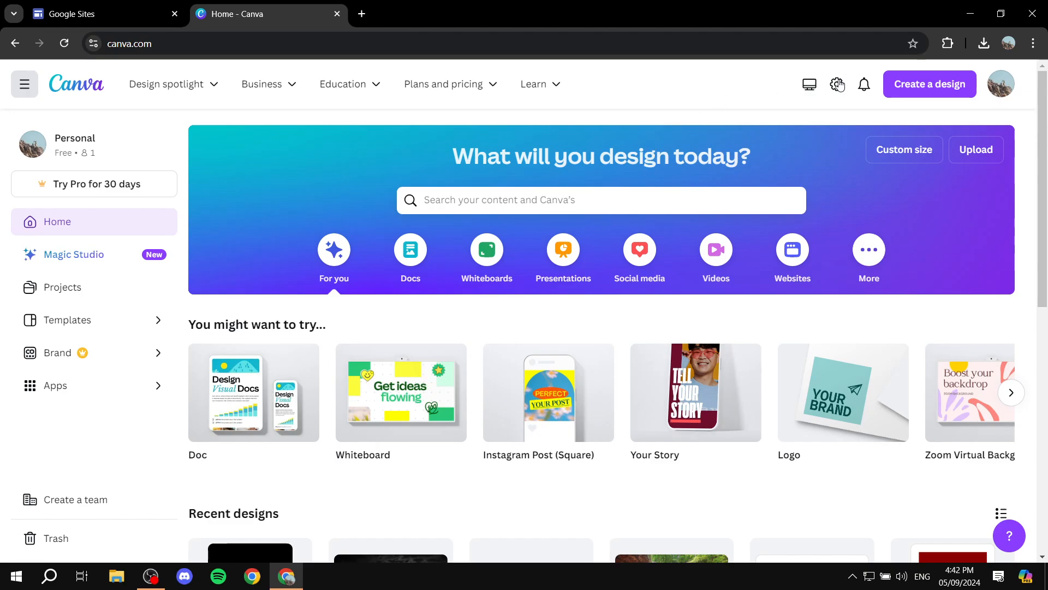
{"action": "mouse_move", "coordinate": [667, 143]}
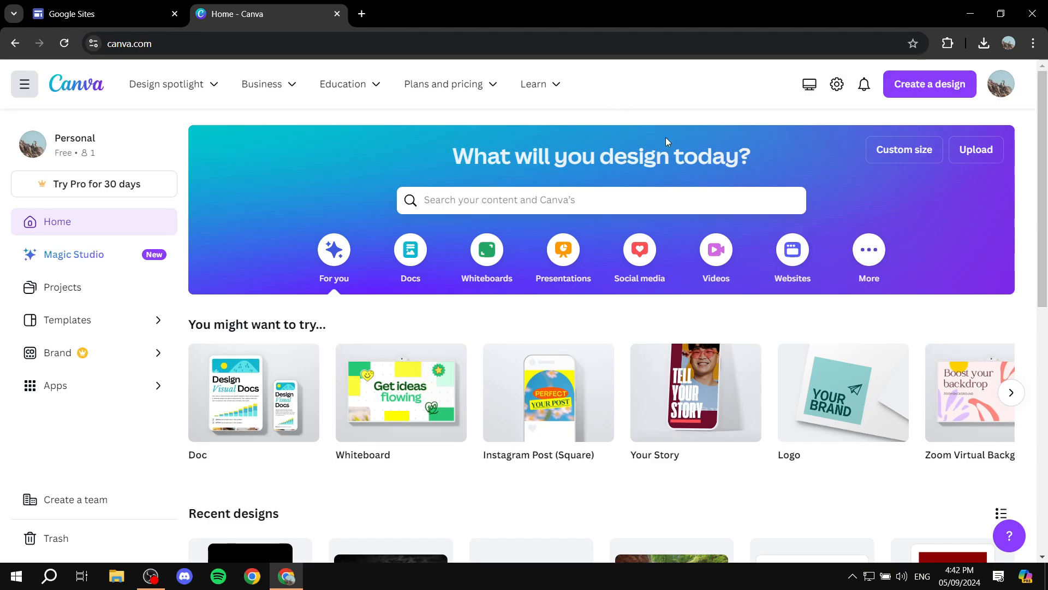
{"action": "mouse_move", "coordinate": [509, 171]}
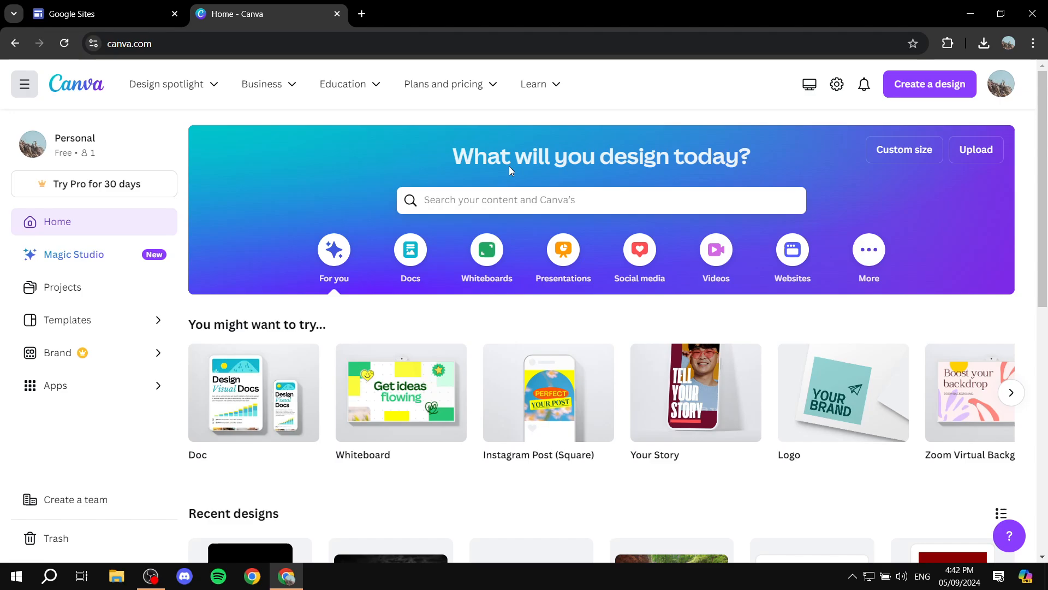
{"action": "mouse_move", "coordinate": [421, 126]}
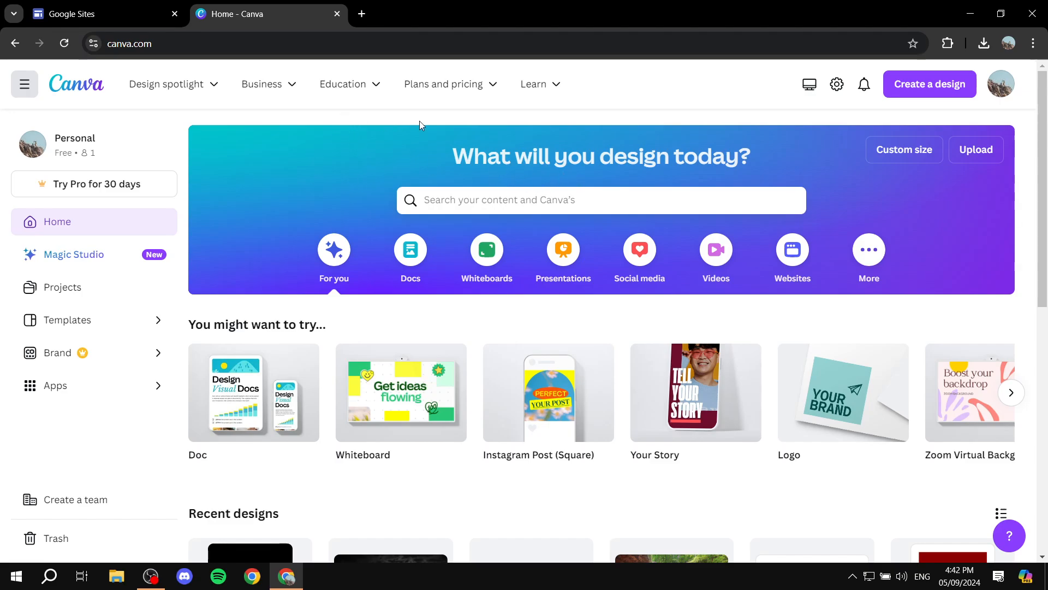
{"action": "left_click", "coordinate": [530, 200]}
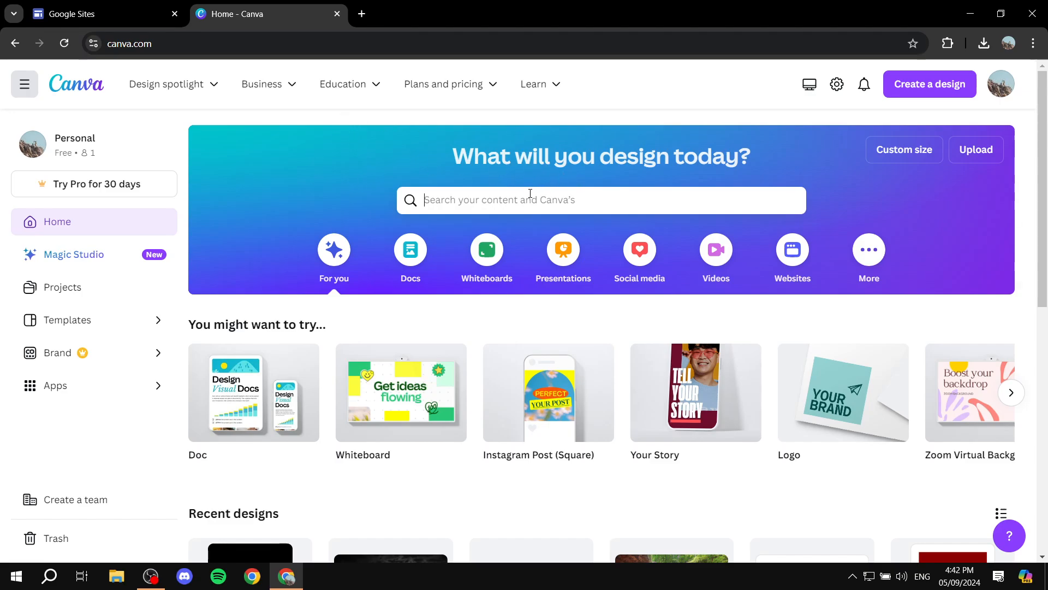
{"action": "type", "text": "gif"}
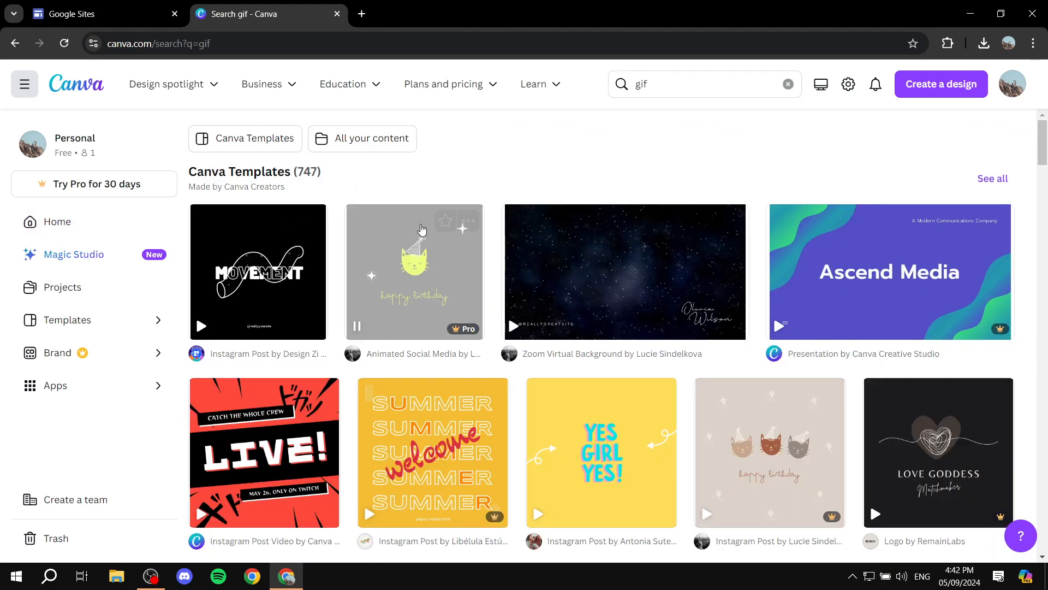
Open the black MOVEMENT animated Instagram post template in the editor.
{"action": "left_click", "coordinate": [258, 272]}
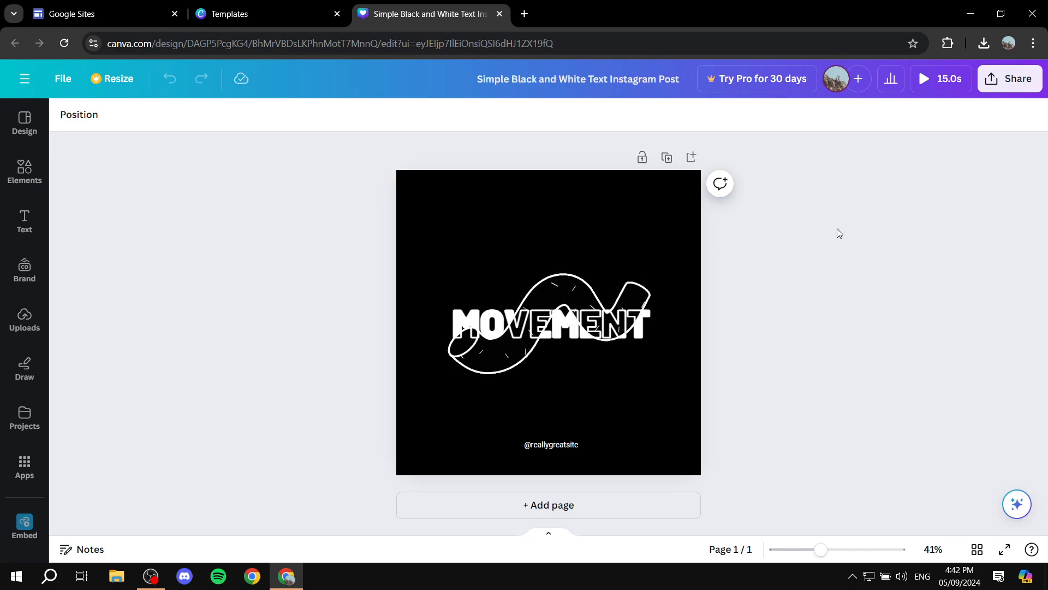
{"action": "mouse_move", "coordinate": [1015, 85]}
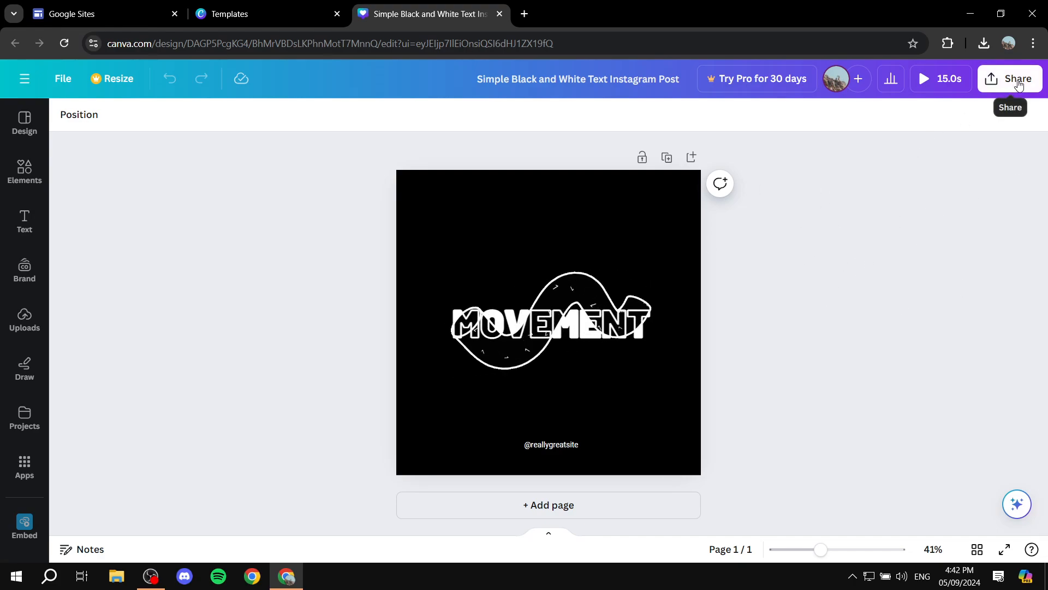
Download the MOVEMENT design from Canva with GIF as the file type.
{"action": "left_click", "coordinate": [1013, 78]}
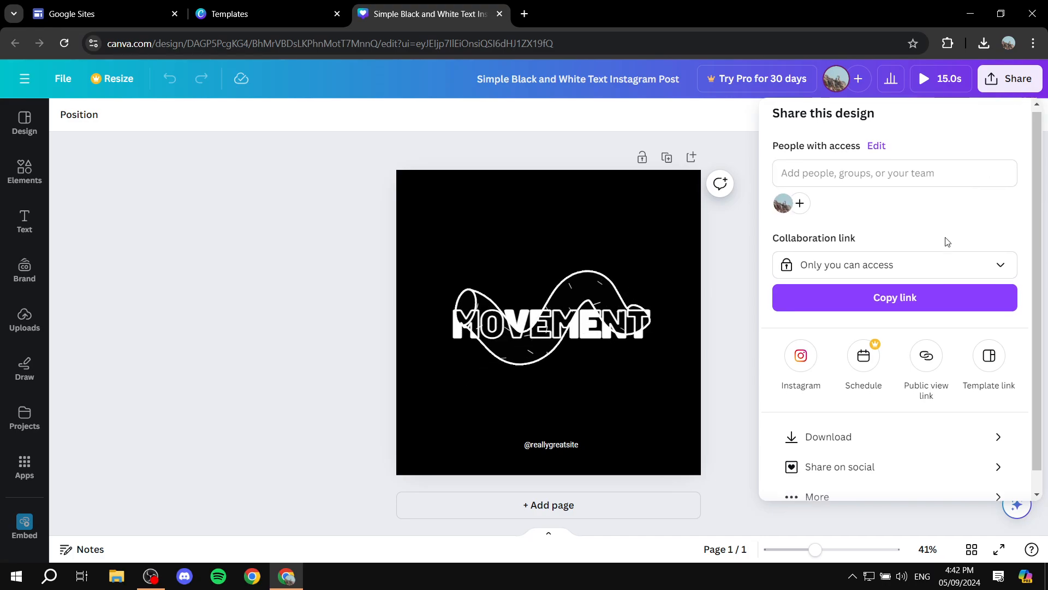
{"action": "left_click", "coordinate": [828, 437]}
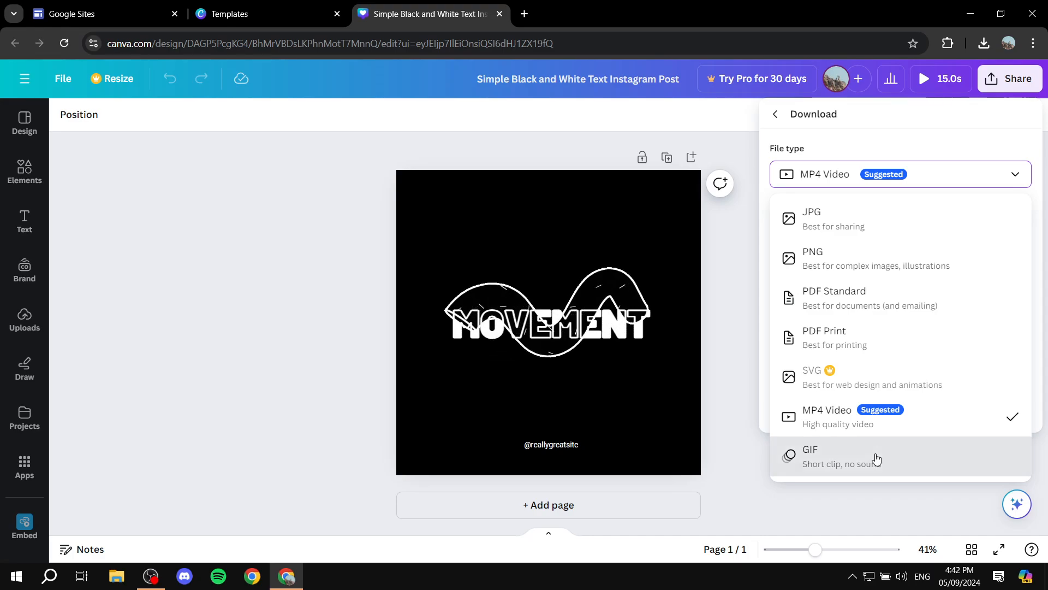
{"action": "left_click", "coordinate": [810, 456]}
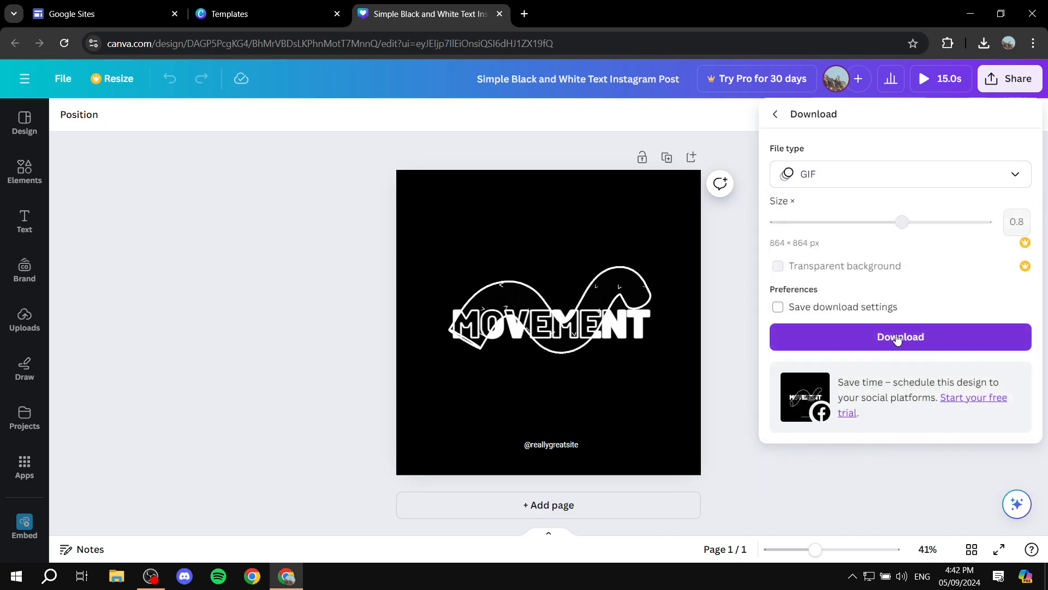
{"action": "left_click", "coordinate": [900, 337]}
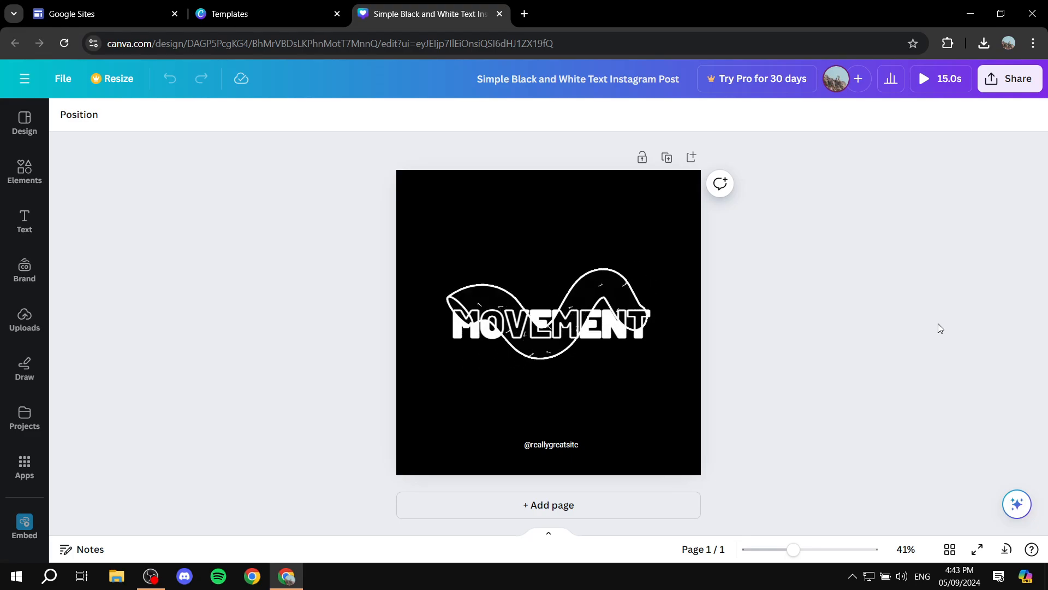
Bring the Google Sites tab back to the front.
{"action": "left_click", "coordinate": [983, 42]}
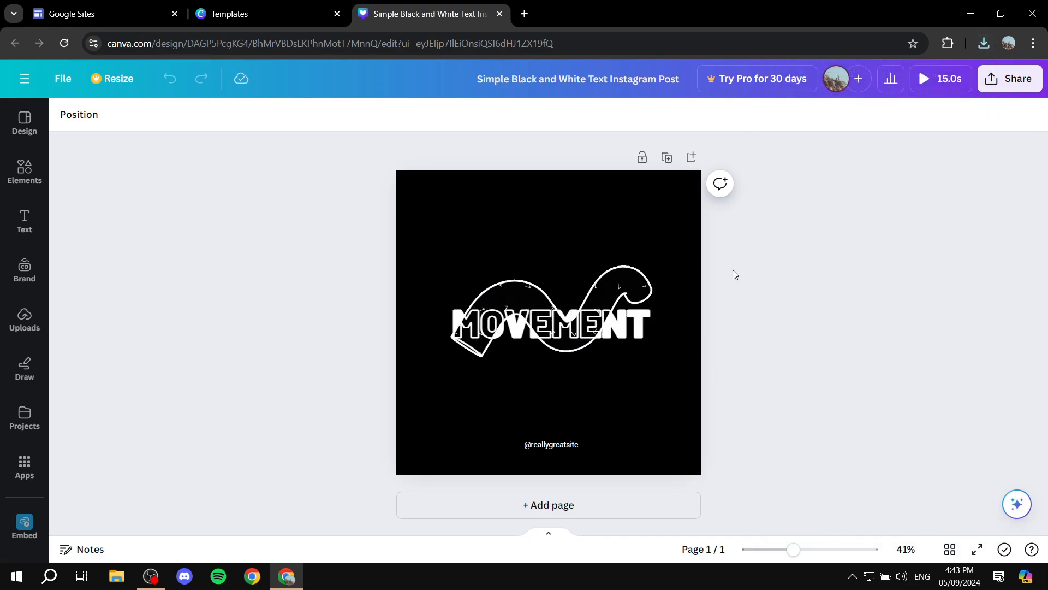
{"action": "left_click", "coordinate": [97, 14]}
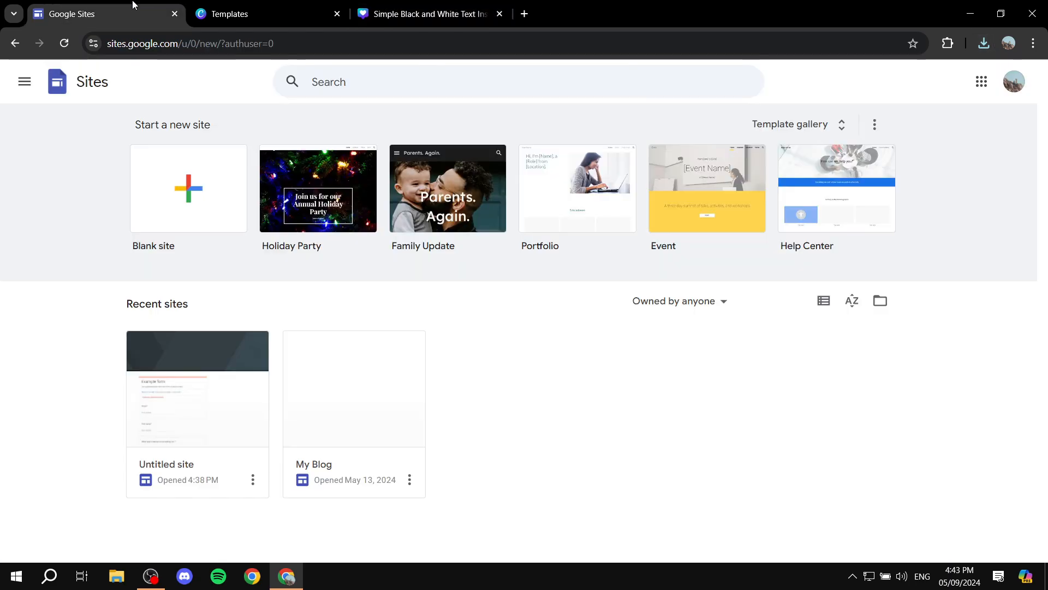
{"action": "mouse_move", "coordinate": [530, 358]}
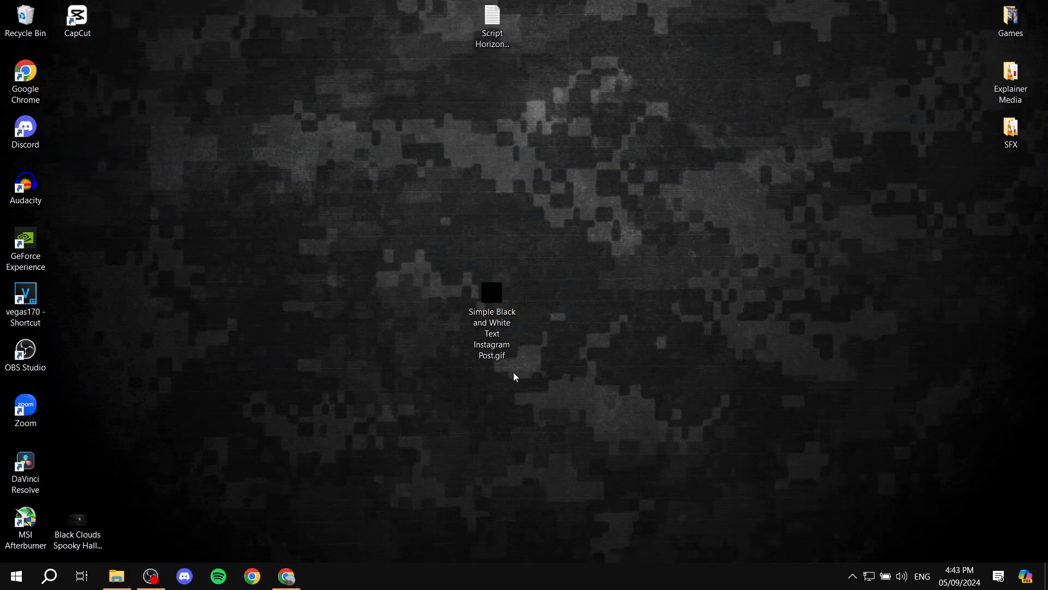
Preview the downloaded MOVEMENT GIF in Windows Photos, then close it.
{"action": "double_click", "coordinate": [491, 293]}
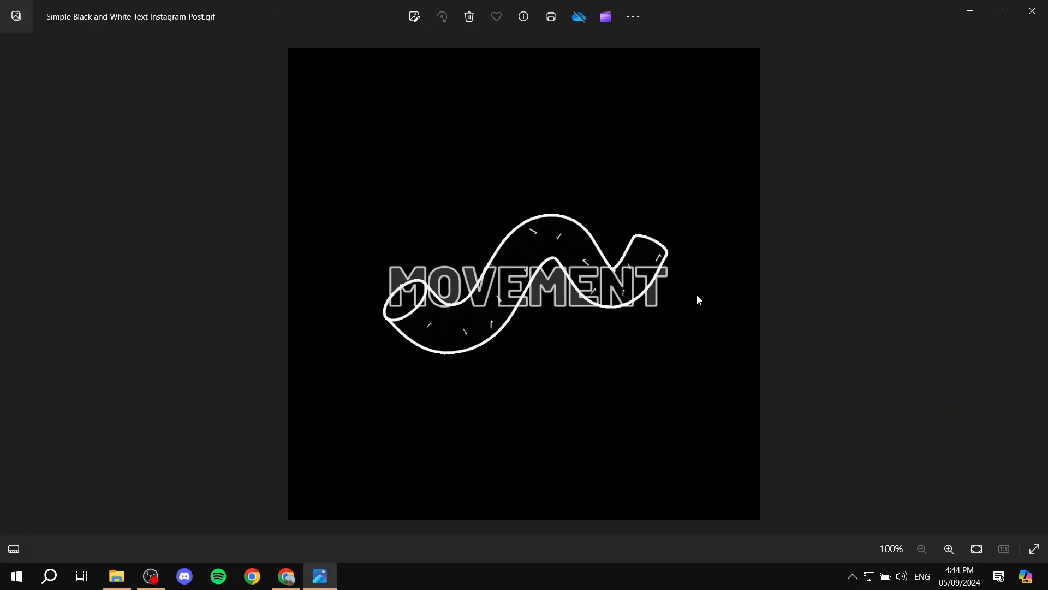
{"action": "left_click", "coordinate": [286, 576]}
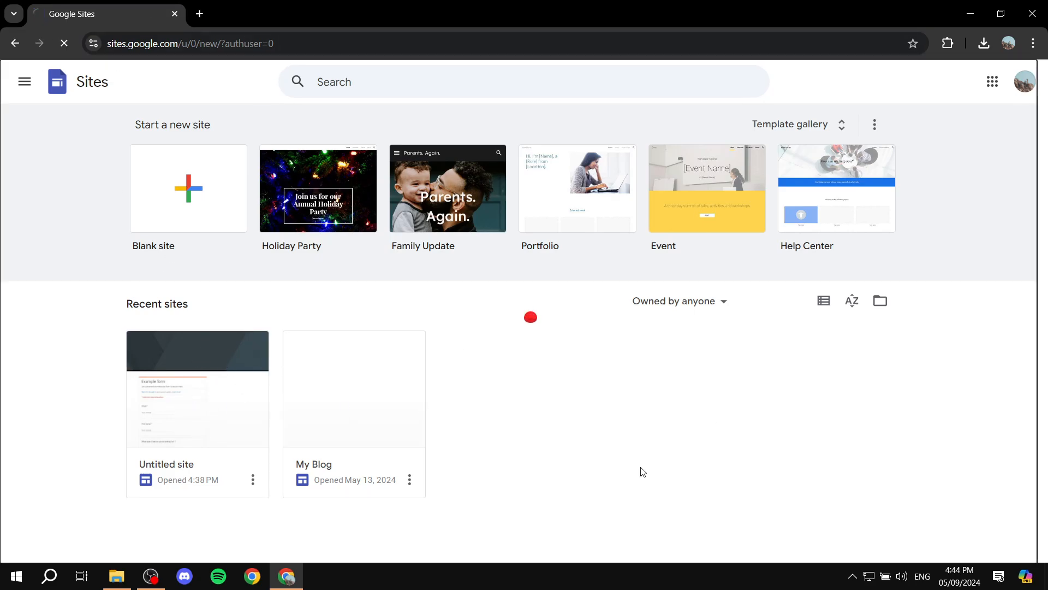
Open the Untitled site and delete its example form section.
{"action": "left_click", "coordinate": [188, 190]}
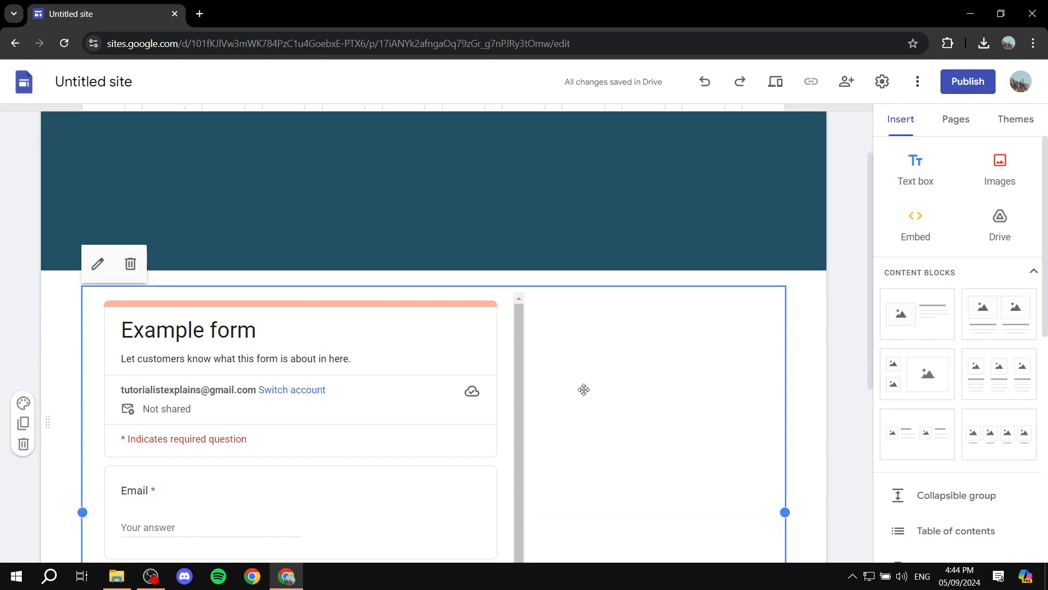
{"action": "left_click", "coordinate": [131, 264]}
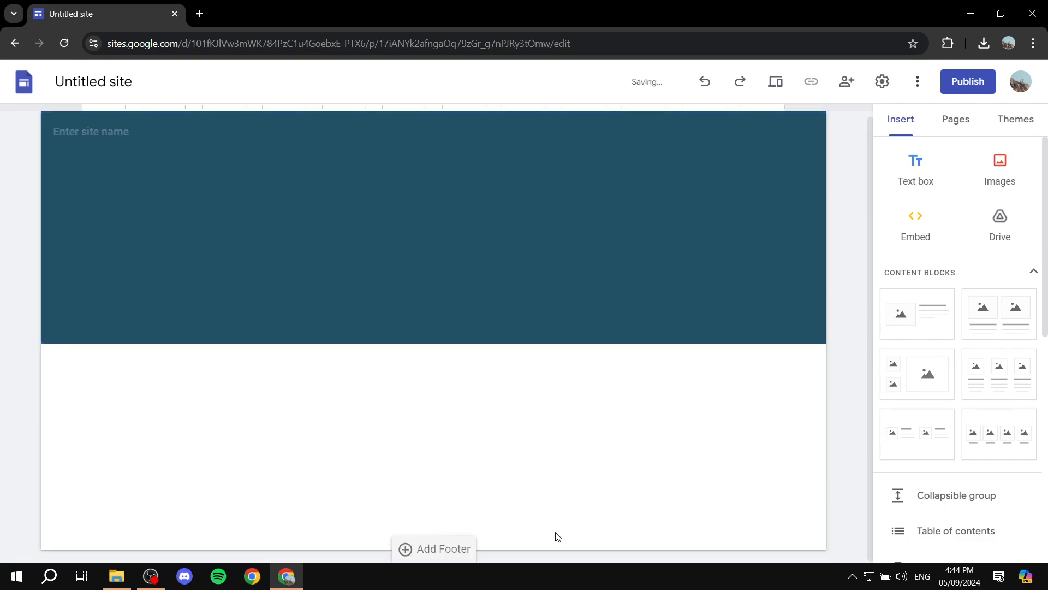
{"action": "mouse_move", "coordinate": [562, 422]}
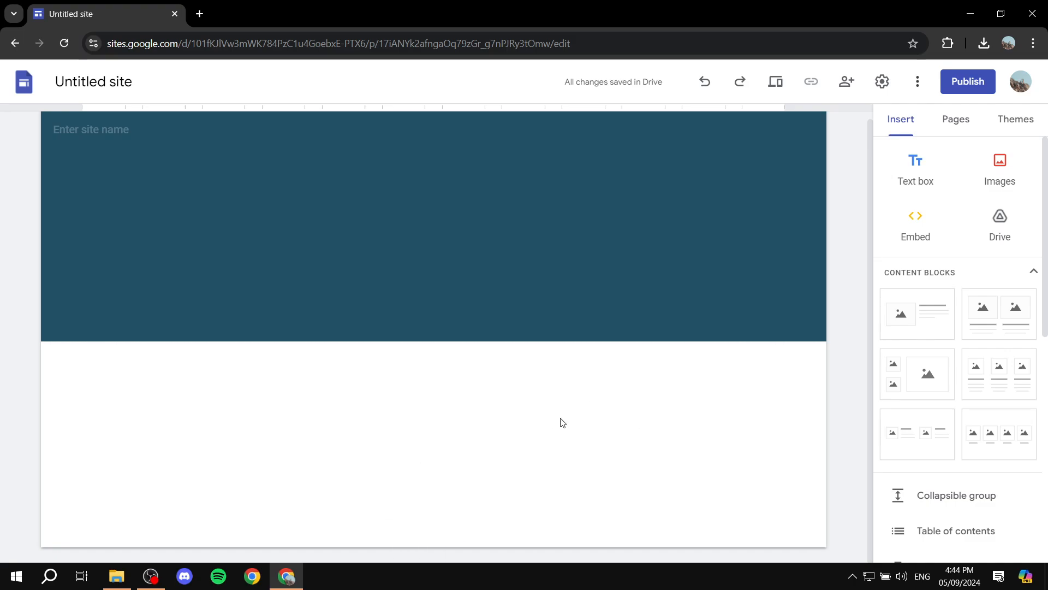
{"action": "mouse_move", "coordinate": [607, 420]}
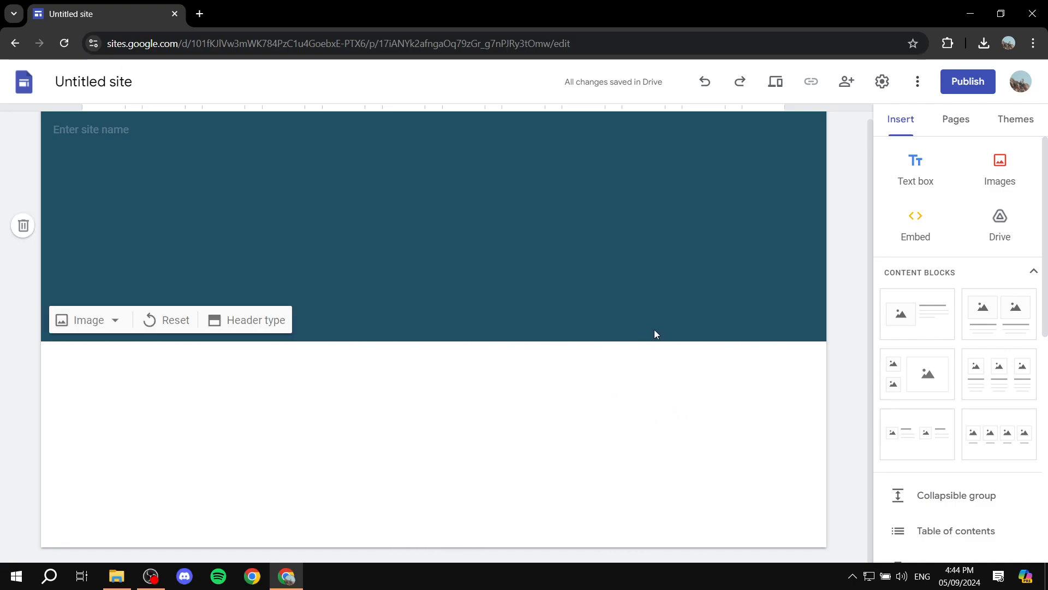
{"action": "left_click", "coordinate": [582, 399]}
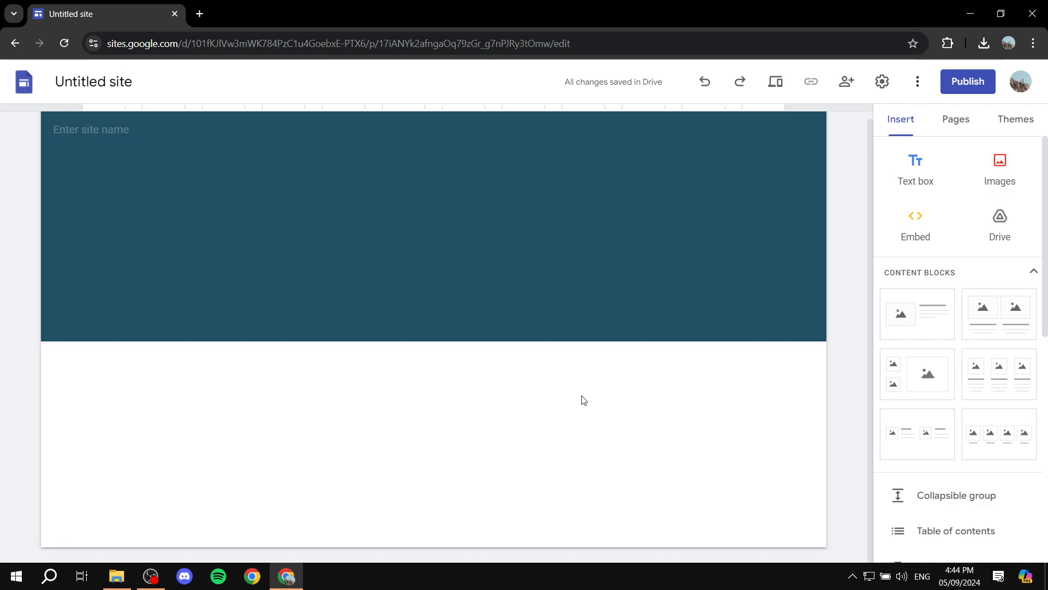
{"action": "mouse_move", "coordinate": [876, 126]}
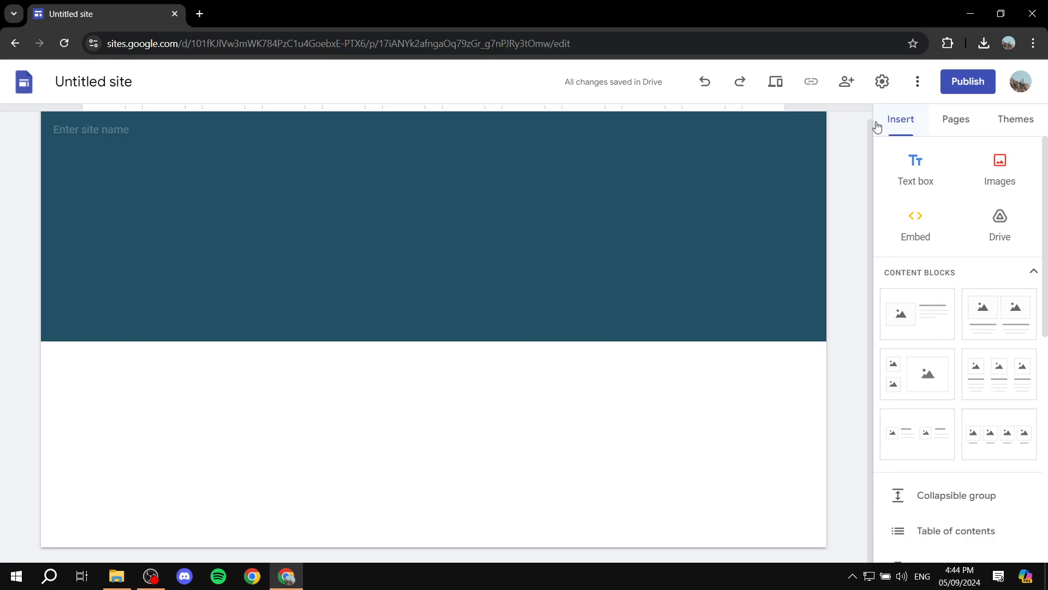
{"action": "mouse_move", "coordinate": [908, 128]}
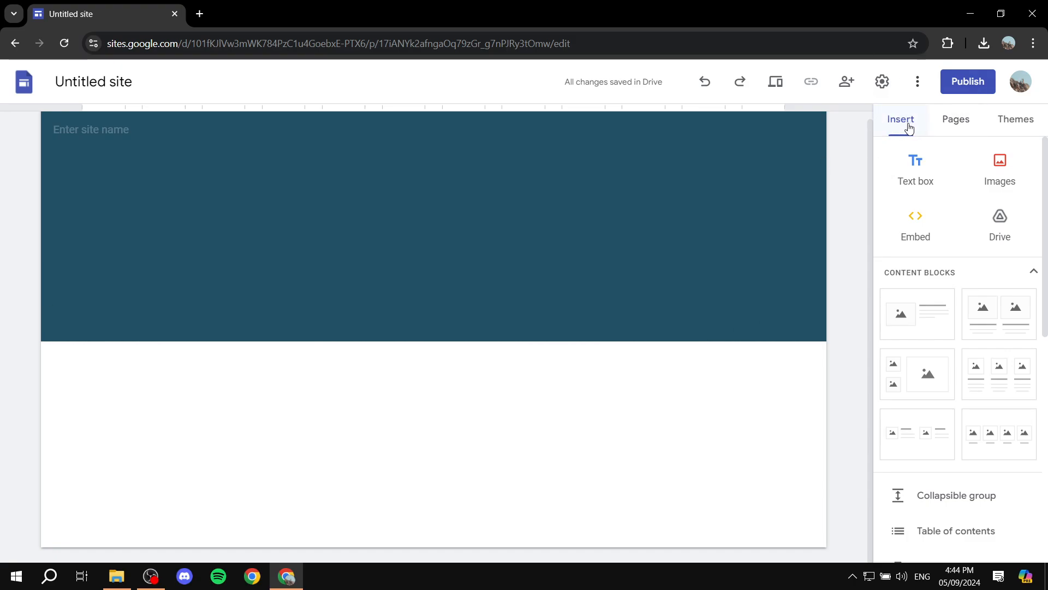
Upload the MOVEMENT GIF from the computer as an image below the header.
{"action": "left_click", "coordinate": [1000, 167]}
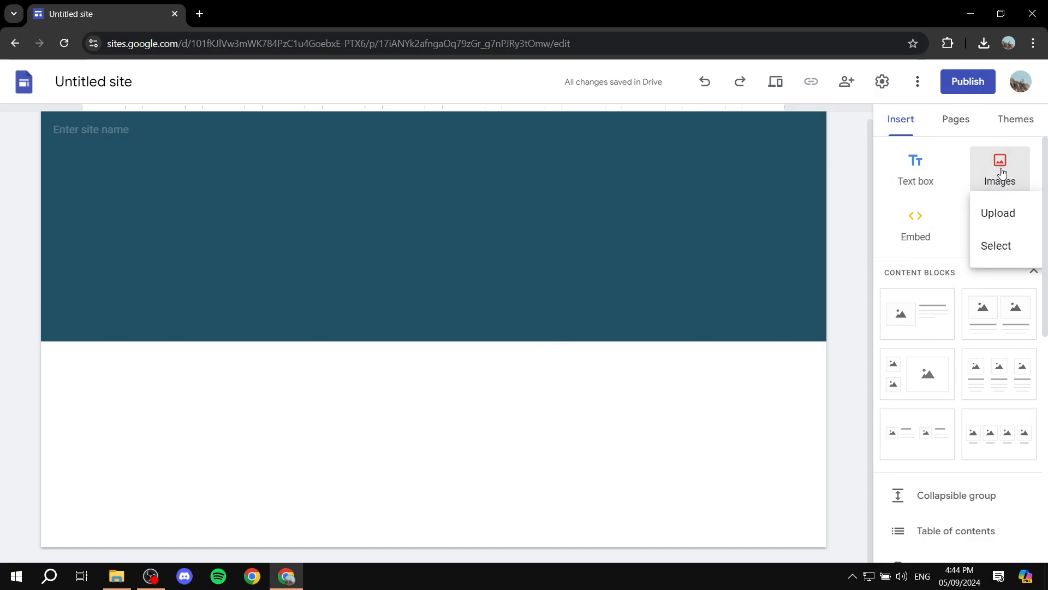
{"action": "left_click", "coordinate": [997, 212]}
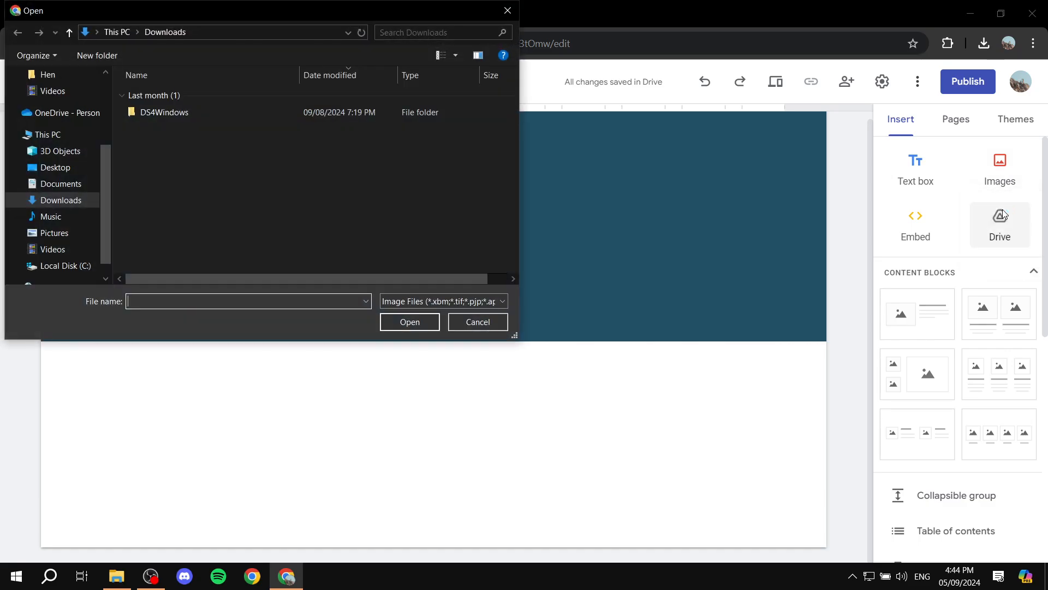
{"action": "left_click", "coordinate": [55, 167]}
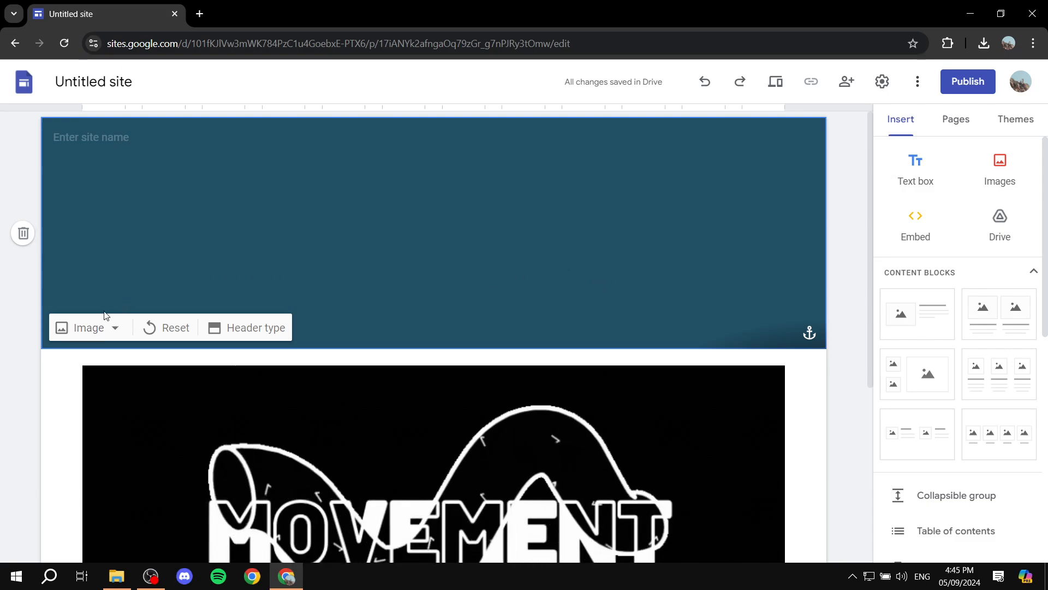
Upload the MOVEMENT GIF as the header's background image.
{"action": "left_click", "coordinate": [87, 327]}
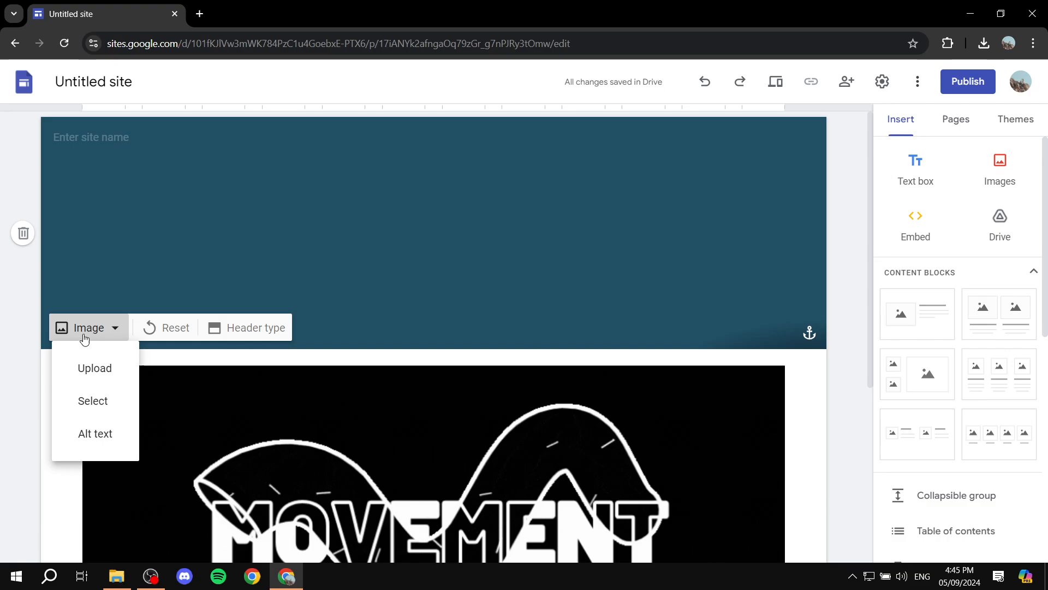
{"action": "left_click", "coordinate": [95, 367]}
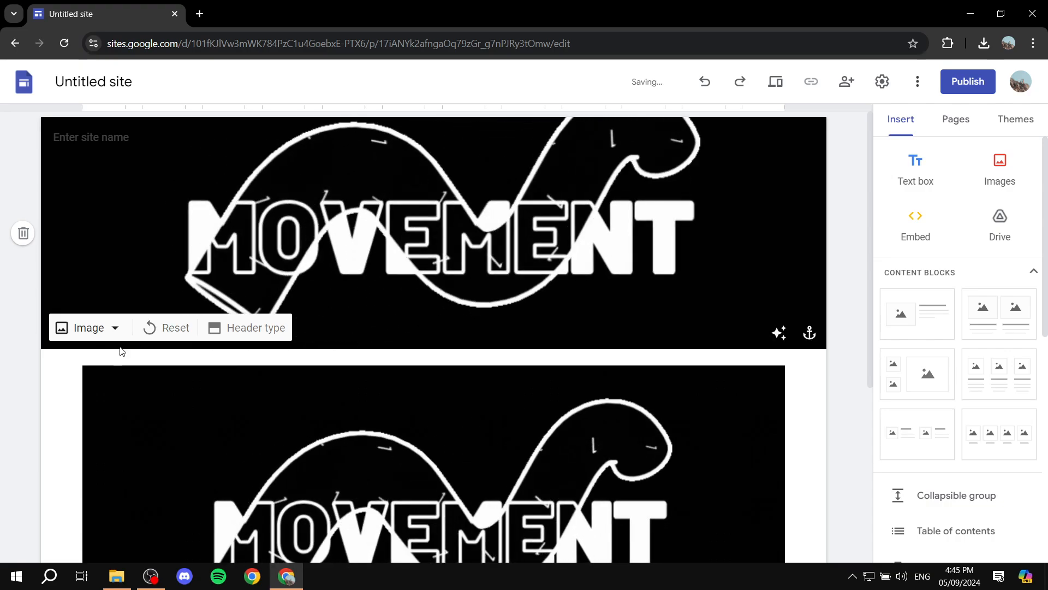
{"action": "left_click", "coordinate": [87, 327]}
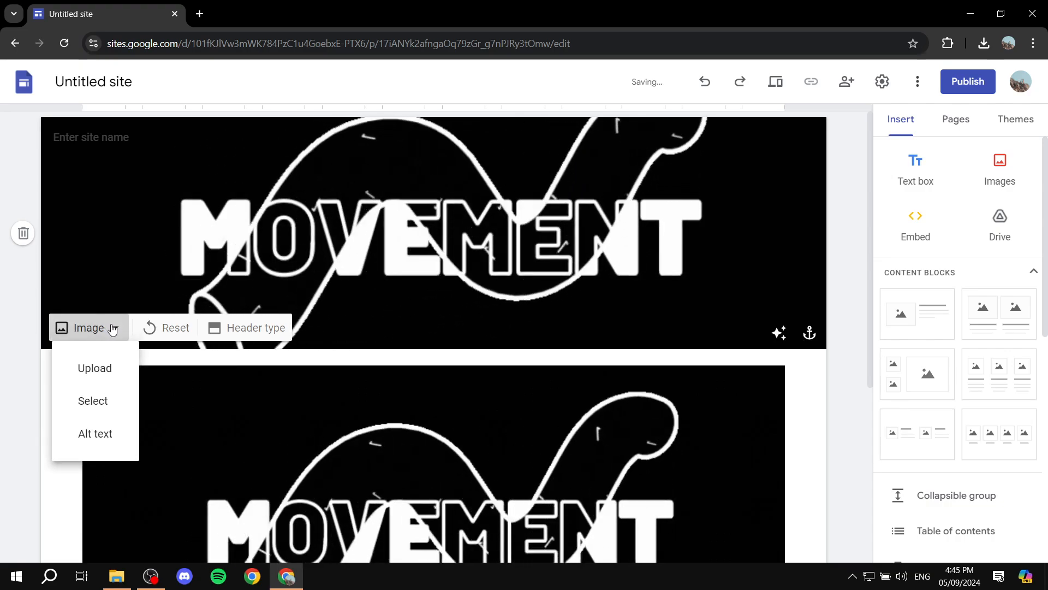
Dismiss the header alt text dialog and switch the header type to Cover.
{"action": "left_click", "coordinate": [95, 433]}
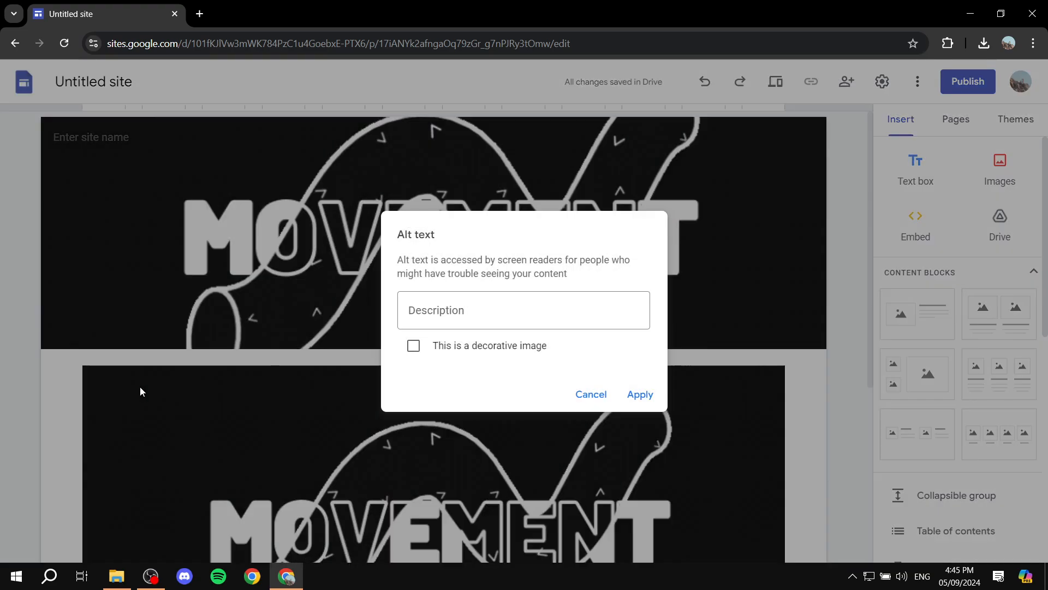
{"action": "left_click", "coordinate": [524, 309]}
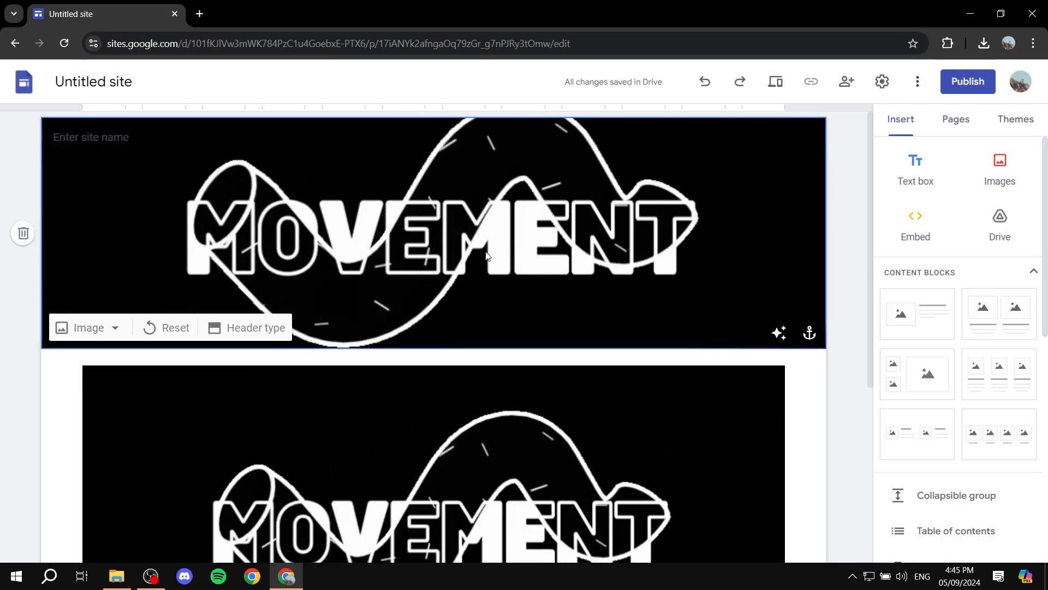
{"action": "left_click", "coordinate": [253, 328]}
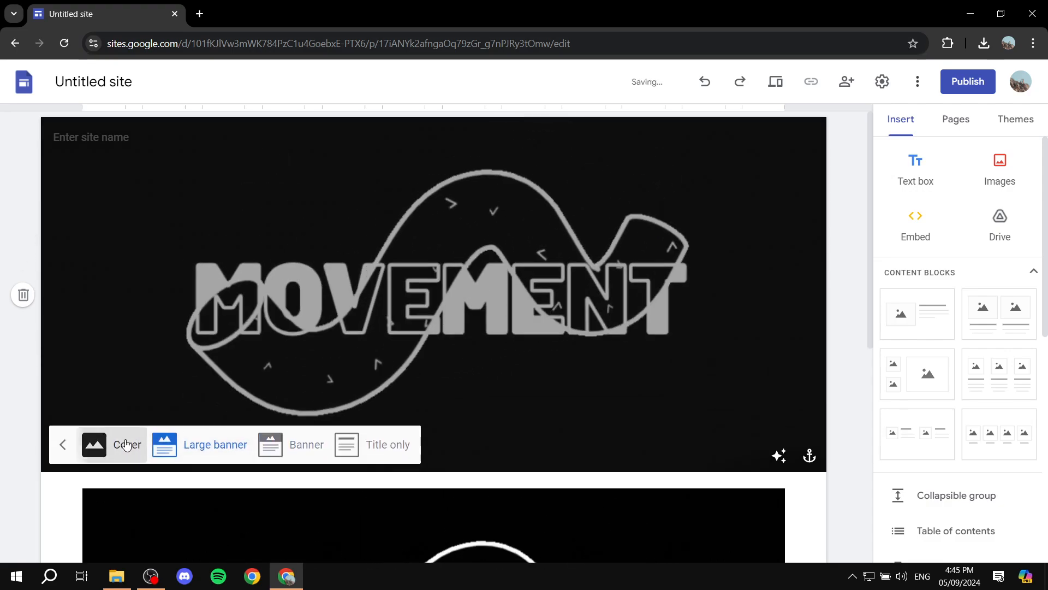
{"action": "left_click", "coordinate": [127, 444]}
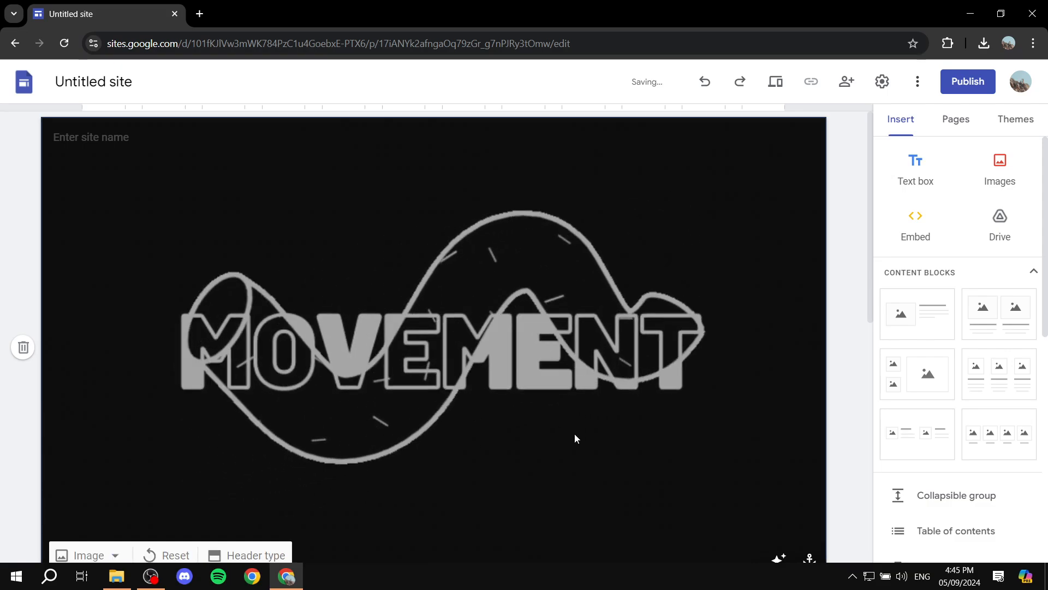
{"action": "scroll", "scroll_direction": "down", "scroll_amount": 3}
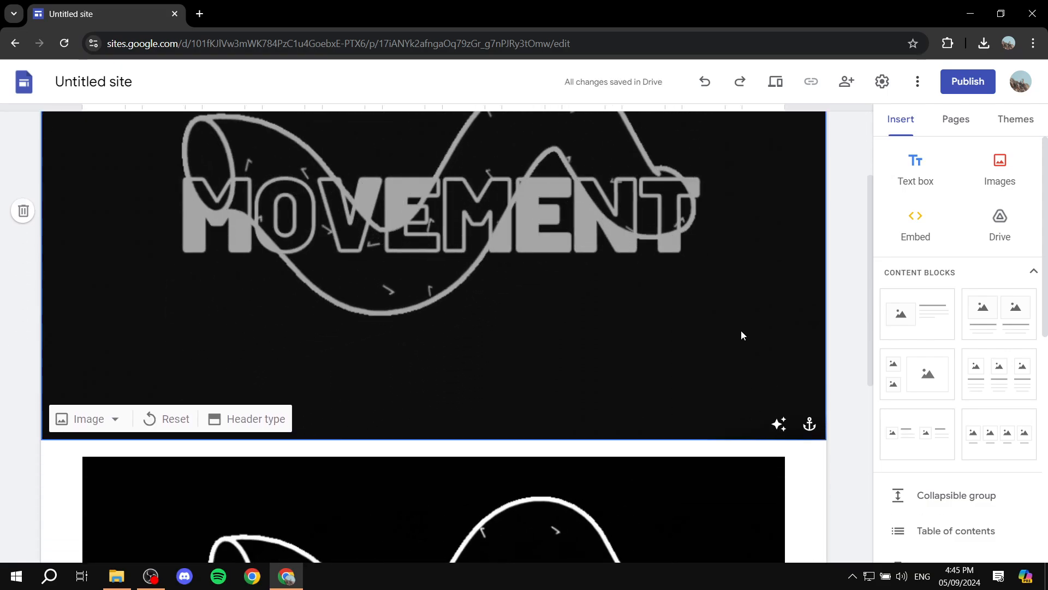